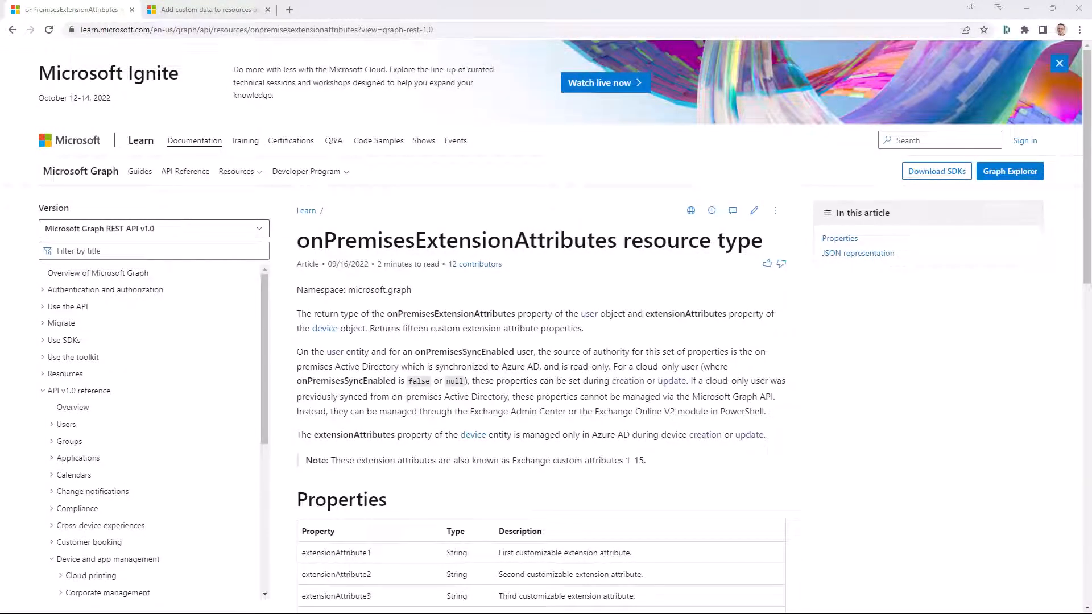
{"action": "mouse_move", "coordinate": [1029, 389]}
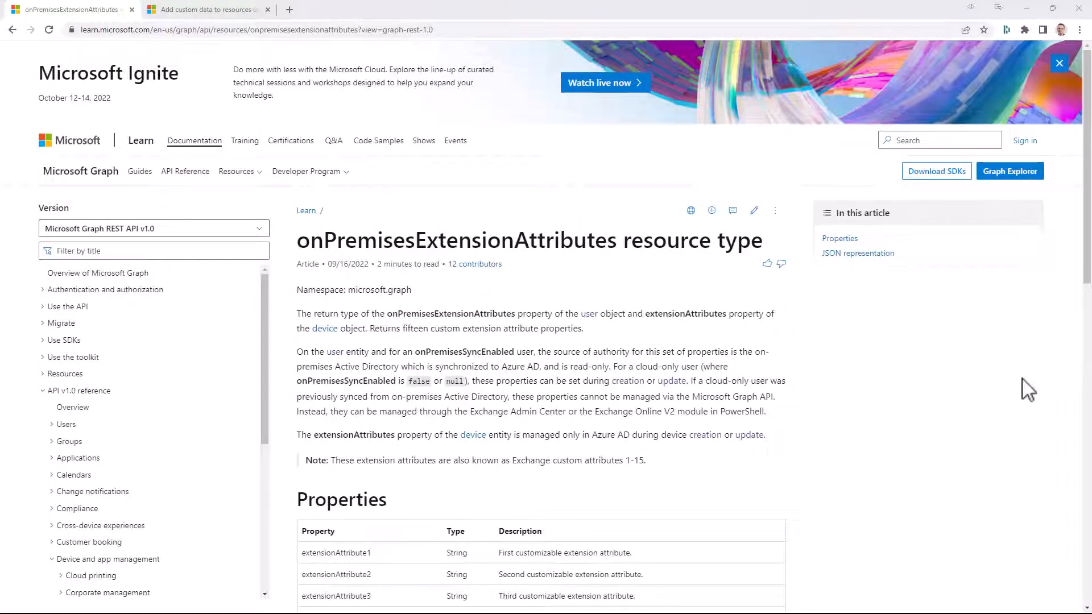
- Switch to Postman, pick out onPremisesExtensionAttributes in the Read user response, then move to the Extend user PATCH request
{"action": "scroll", "scroll_direction": "down", "scroll_amount": 3}
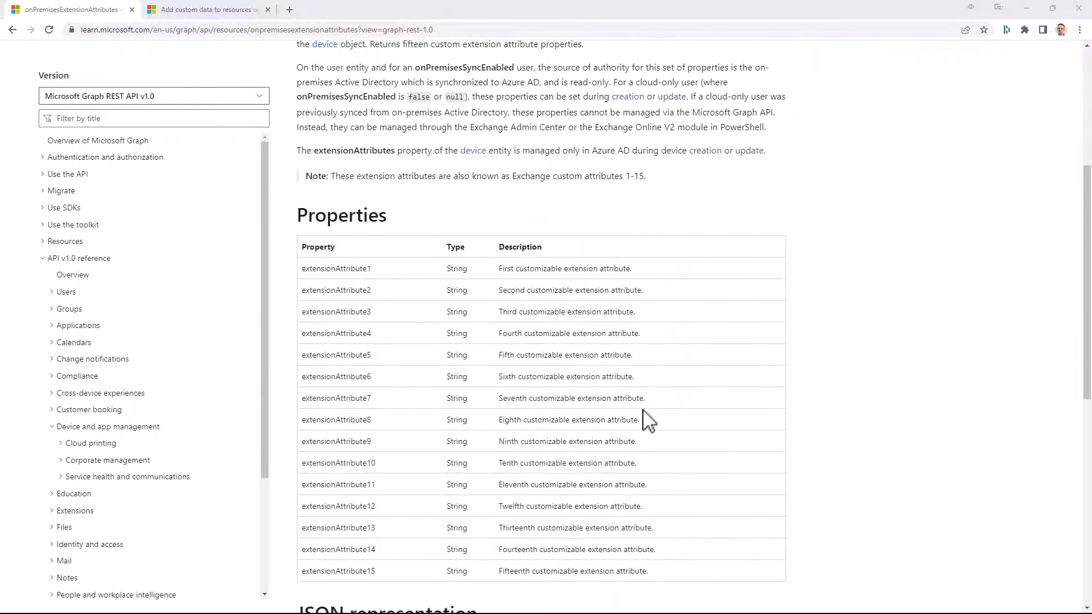
{"action": "scroll", "scroll_direction": "down", "scroll_amount": 3}
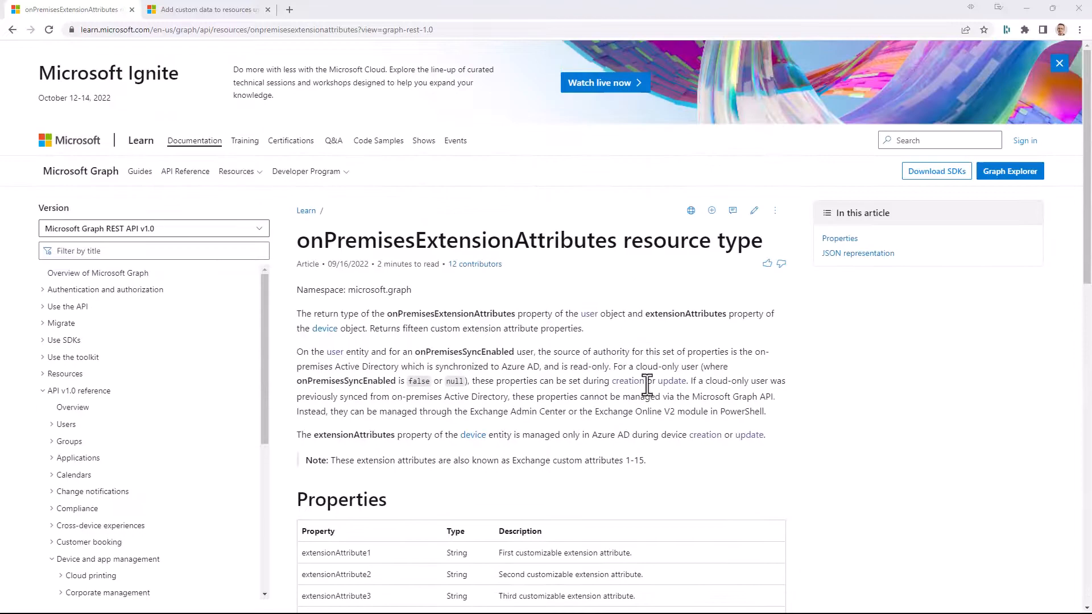
{"action": "key", "text": "alt+tab"}
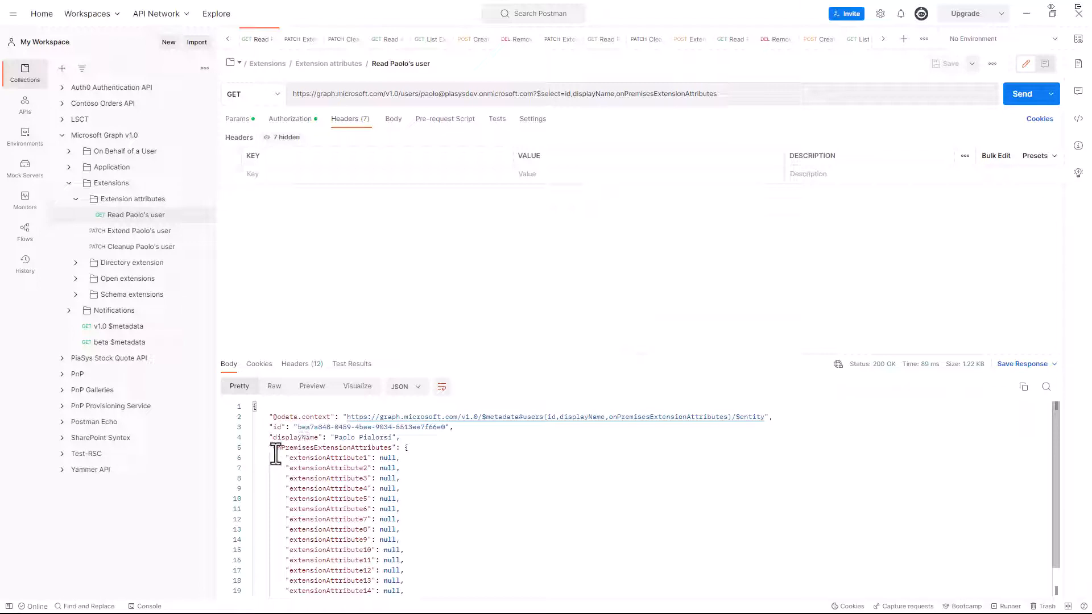
{"action": "double_click", "coordinate": [336, 447]}
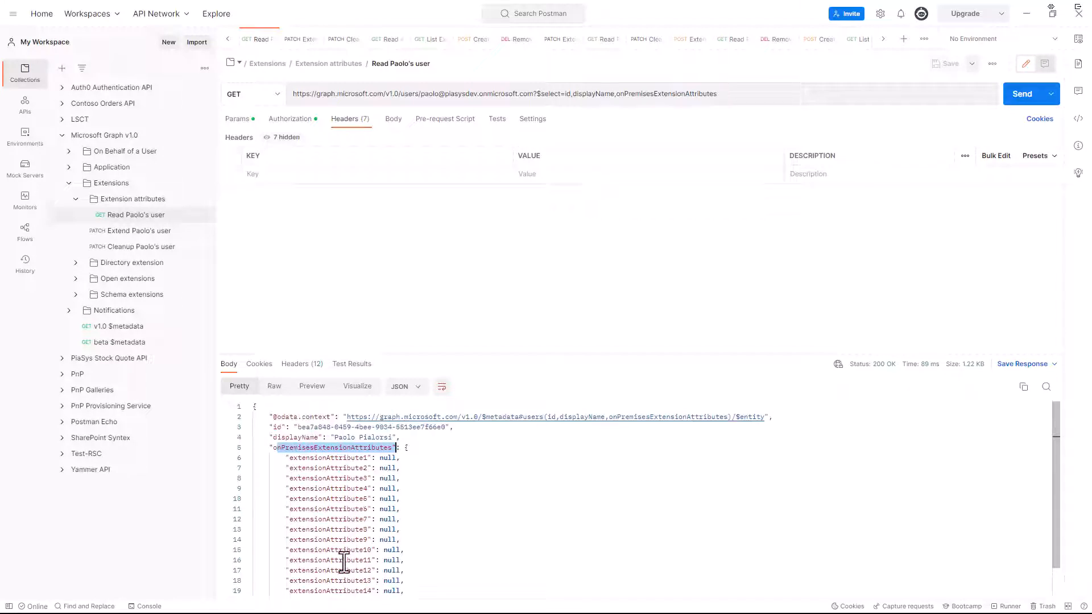
{"action": "left_click", "coordinate": [129, 231]}
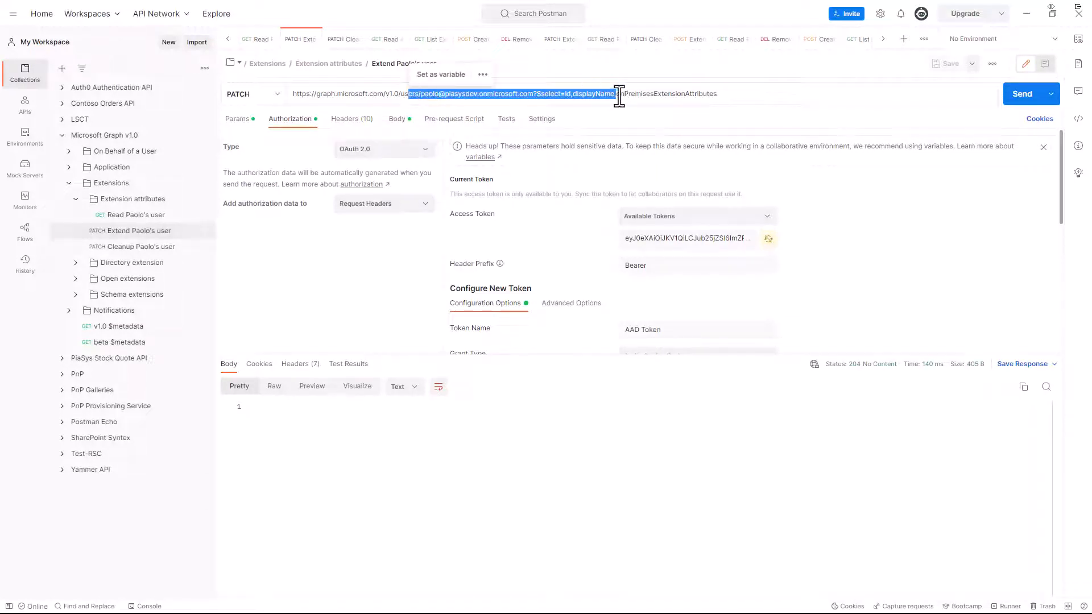
- Review the Extend user PATCH body setting extensionAttribute1 to 'preferredColor: red' and return to the Read user request
{"action": "left_click", "coordinate": [395, 118]}
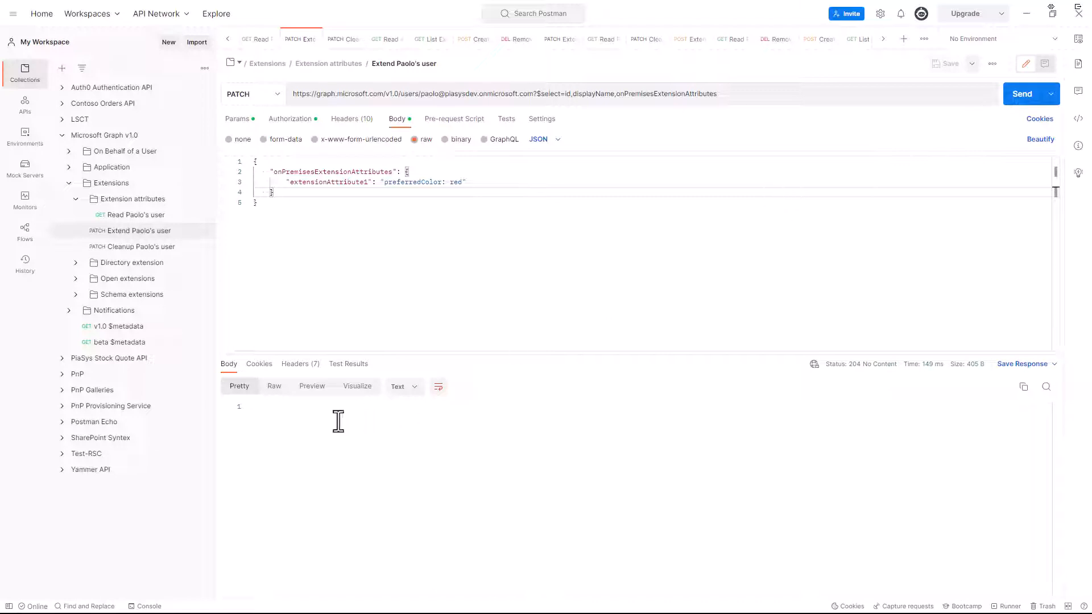
{"action": "mouse_move", "coordinate": [353, 425]}
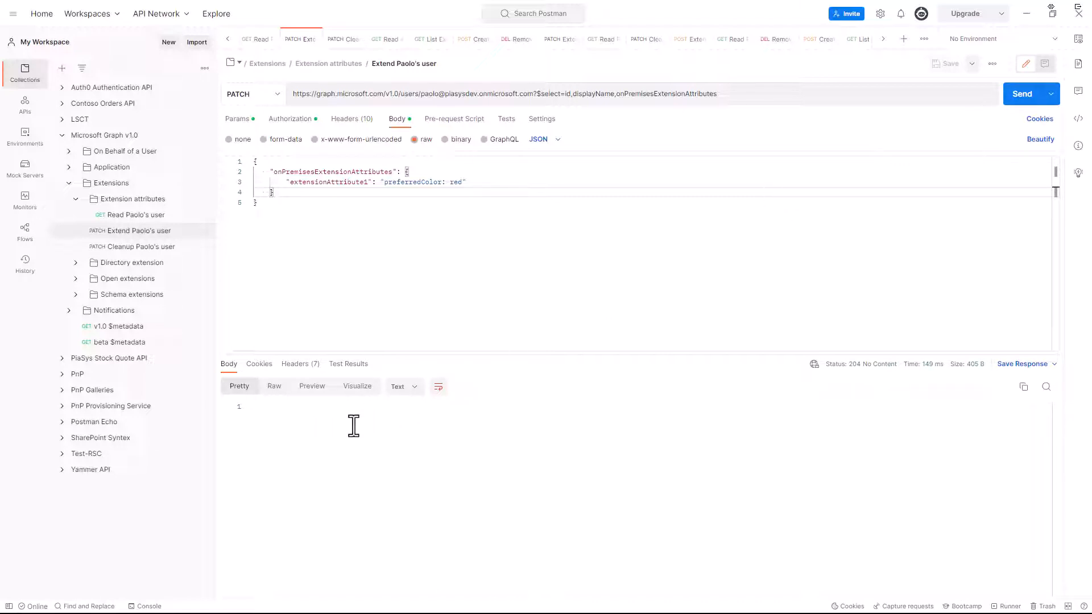
{"action": "left_click", "coordinate": [136, 215]}
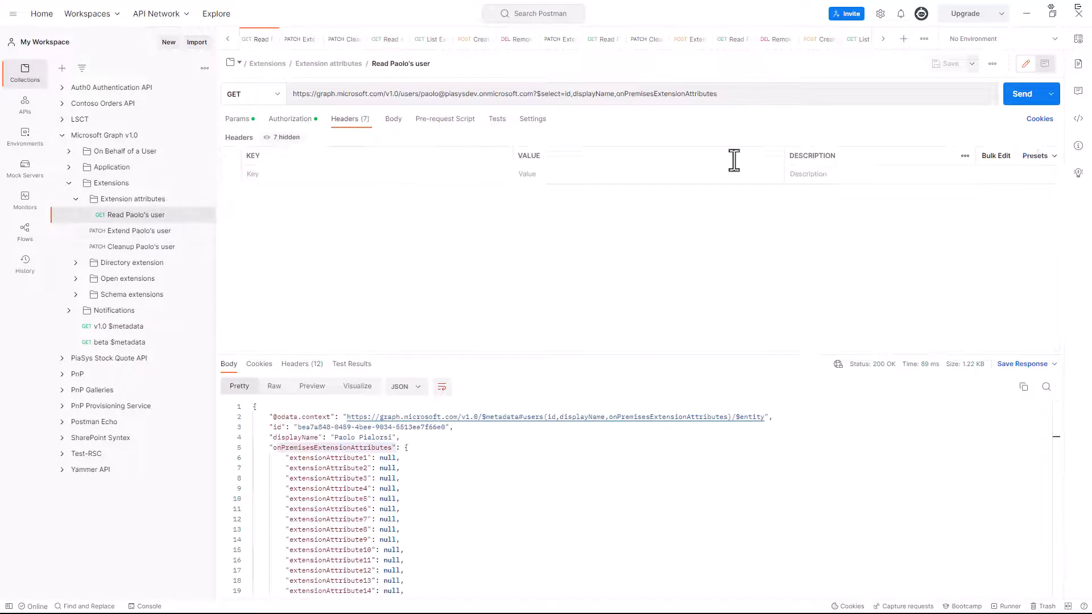
- Re-send the Read user GET so the response shows extensionAttribute1 as 'preferredColor: red'
{"action": "left_click", "coordinate": [1021, 93]}
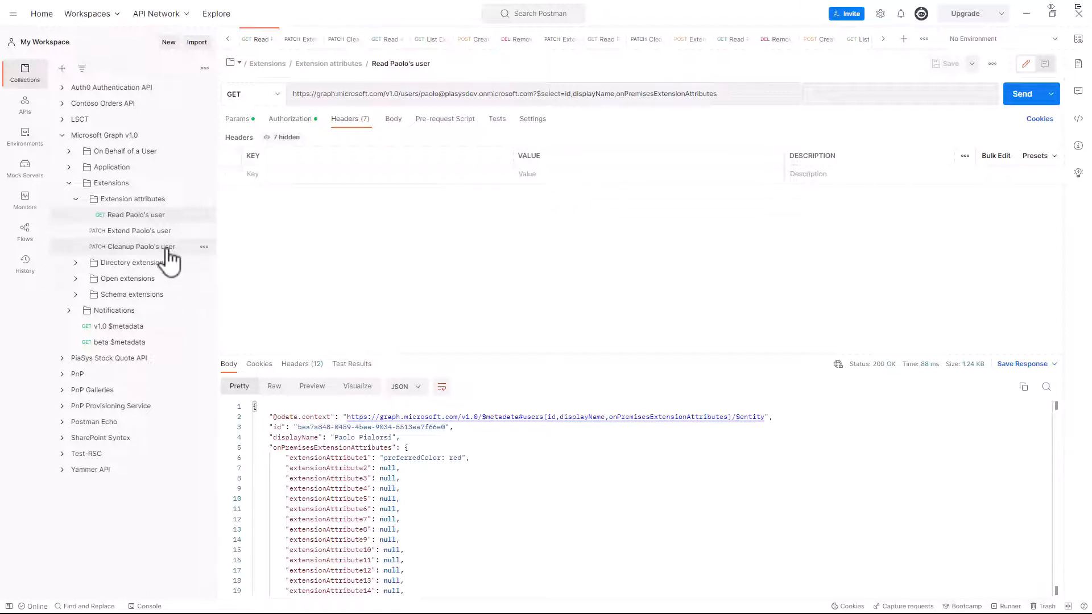
- Send the Cleanup user PATCH whose body sets extensionAttribute1 back to null, returning 204 No Content
{"action": "left_click", "coordinate": [136, 247]}
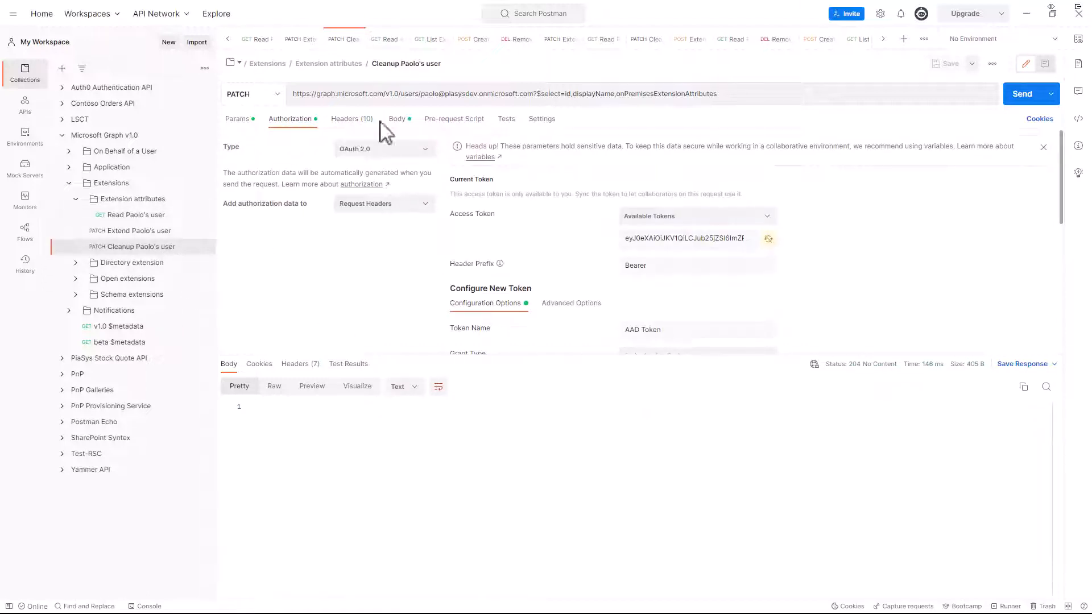
{"action": "left_click", "coordinate": [397, 118]}
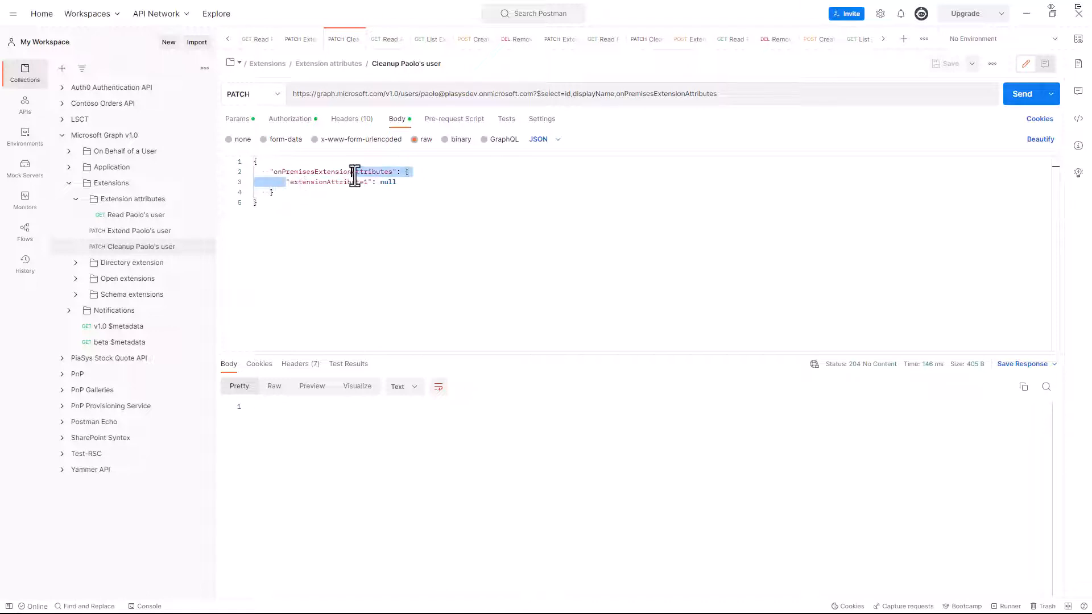
{"action": "left_click", "coordinate": [1021, 94]}
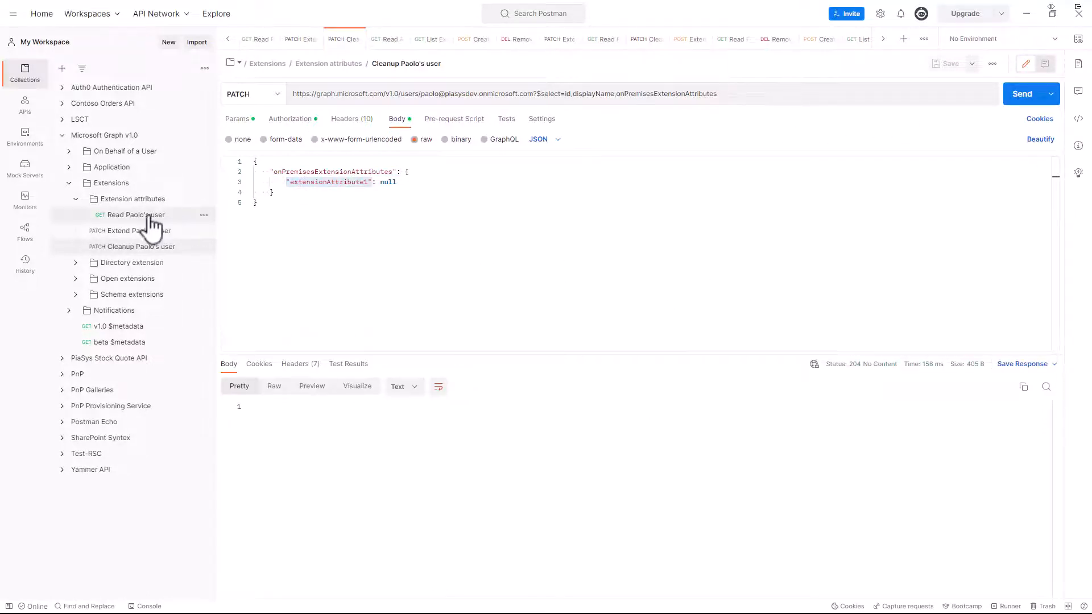
- Return to the Read user GET to confirm extensionAttribute1 is null again
{"action": "left_click", "coordinate": [136, 215]}
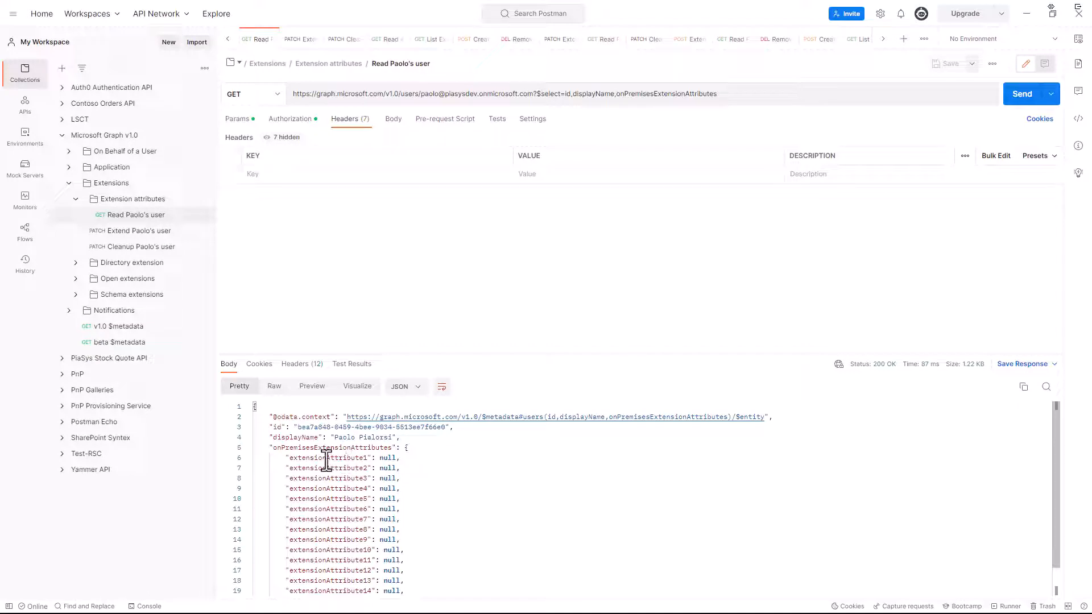
{"action": "mouse_move", "coordinate": [376, 486]}
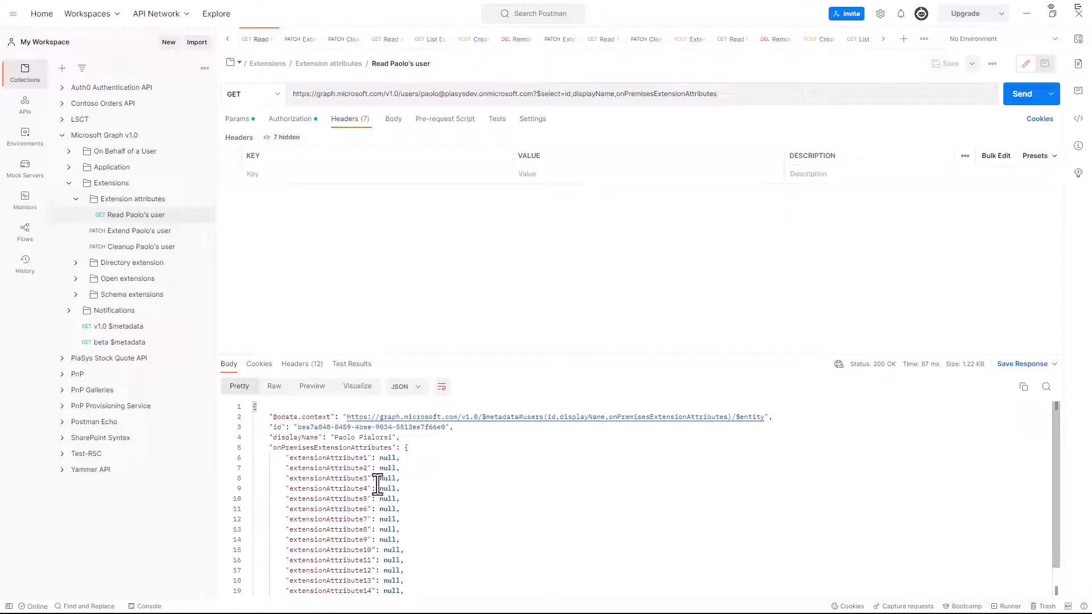